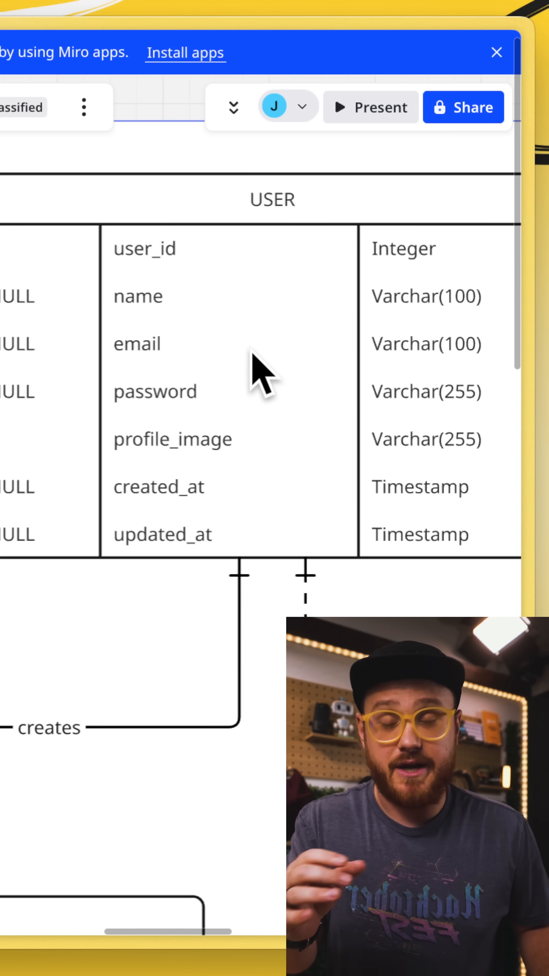
{"action": "scroll", "scroll_direction": "down", "scroll_amount": 3}
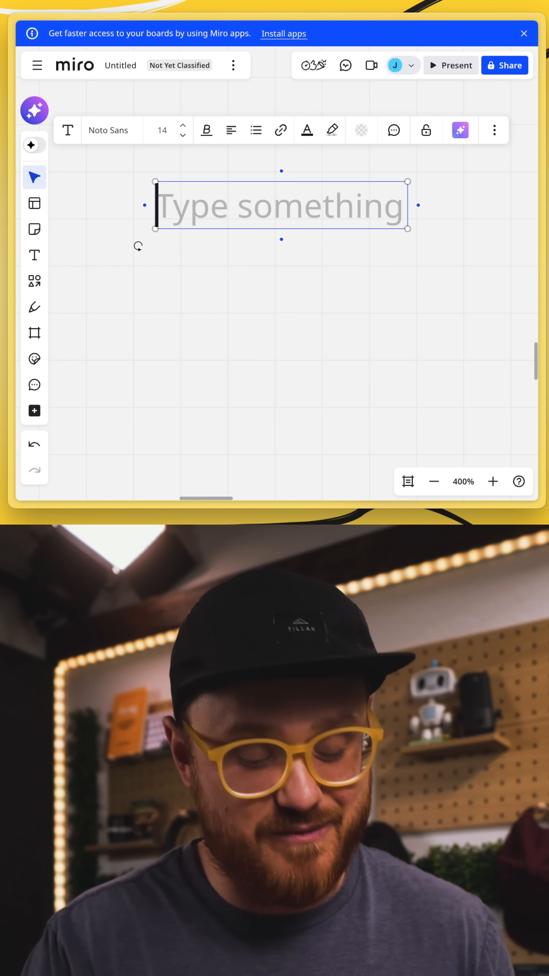
{"action": "type", "text": "cir.re/"}
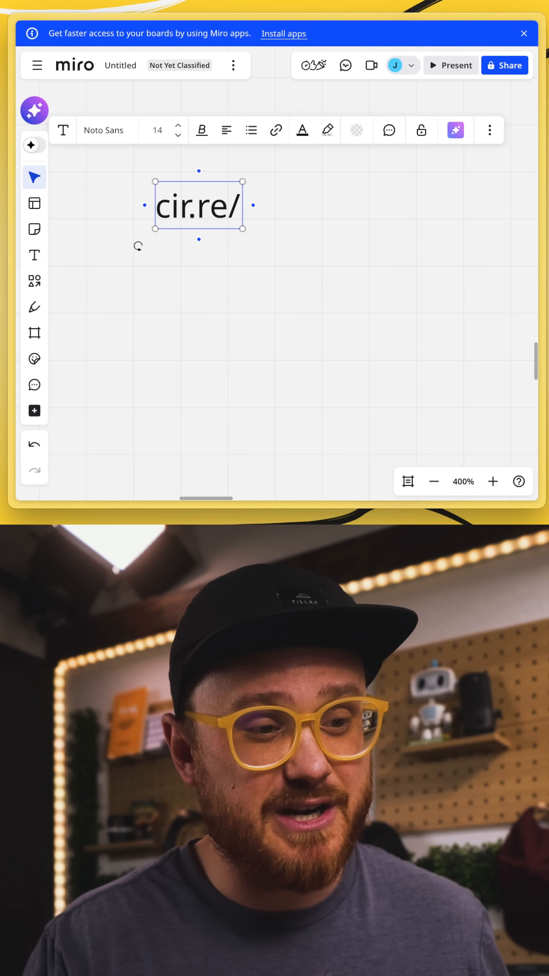
{"action": "type", "text": "mirod"}
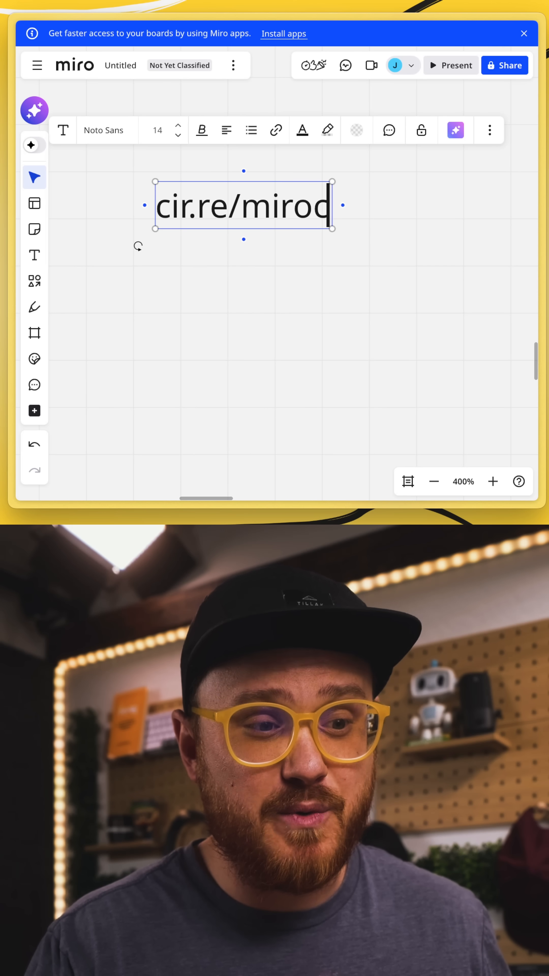